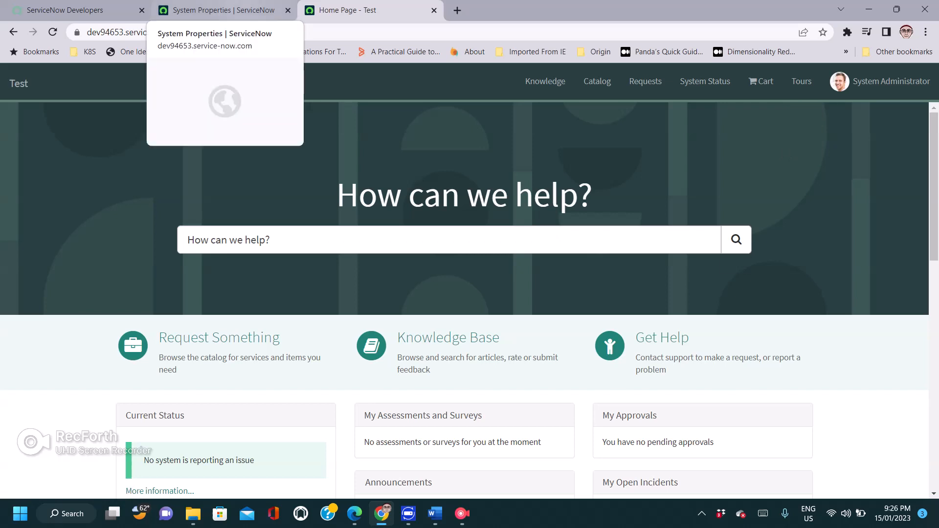
- Switch to the browser tab showing the system properties list filtered to com.snc.guided
click(225, 10)
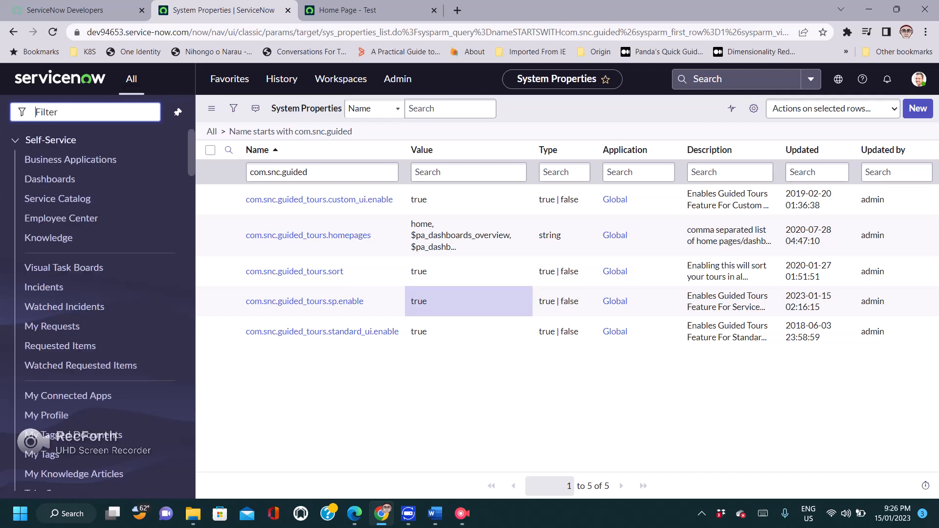
- Load the full sys_properties.list of all 2,608 system properties from the navigator
text(sys_properties)
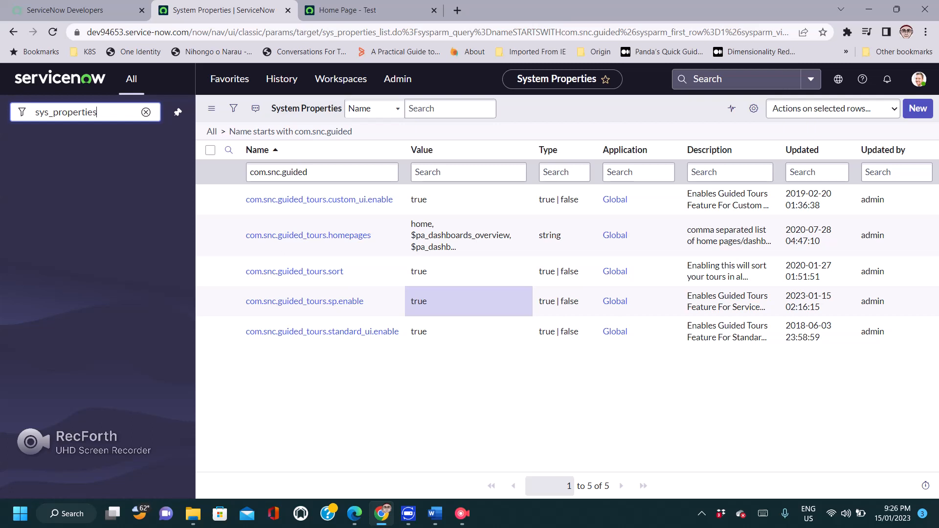
text(.list)
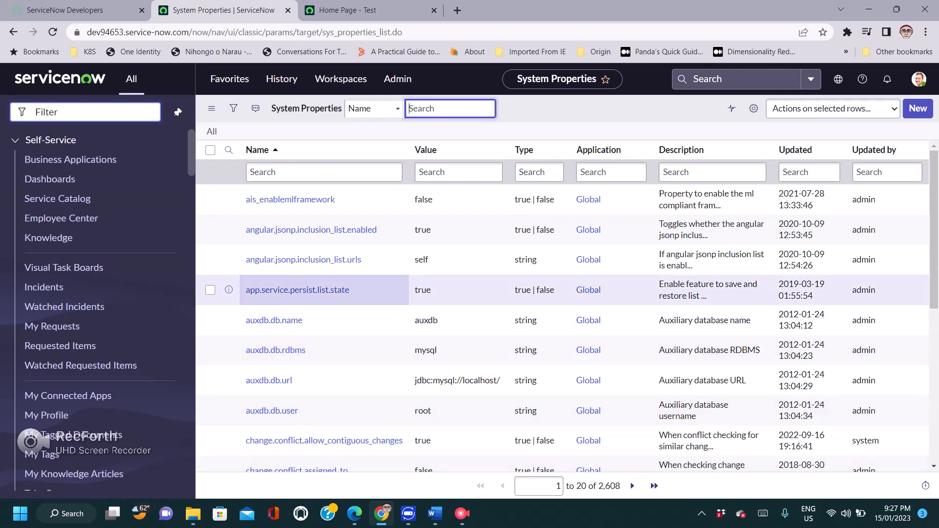
- Filter the Name column to com.snc.guided, leaving five properties, and select the sp.enable value
click(324, 172)
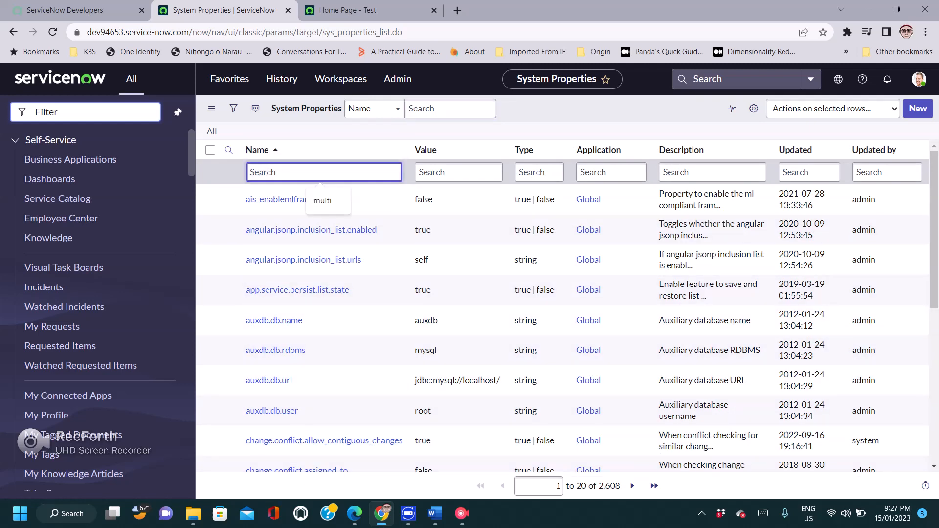
text(com.snc.guided)
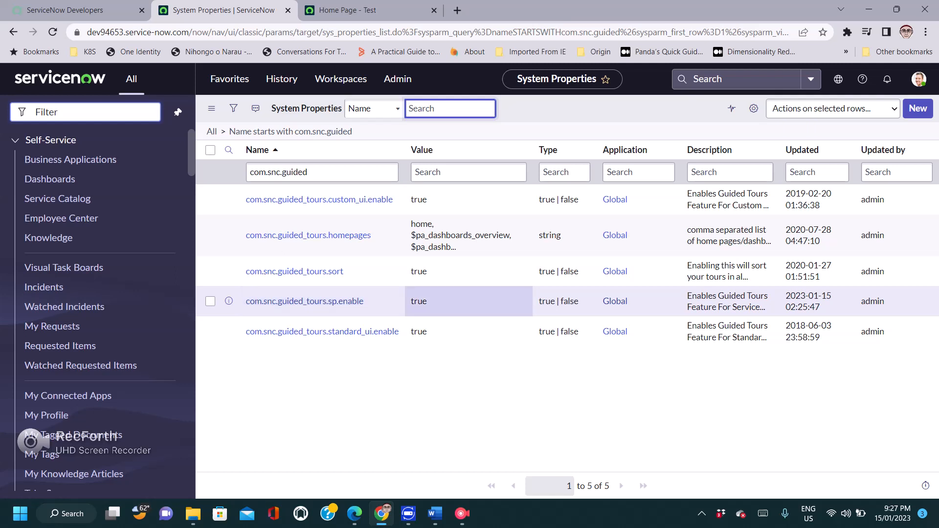
click(469, 300)
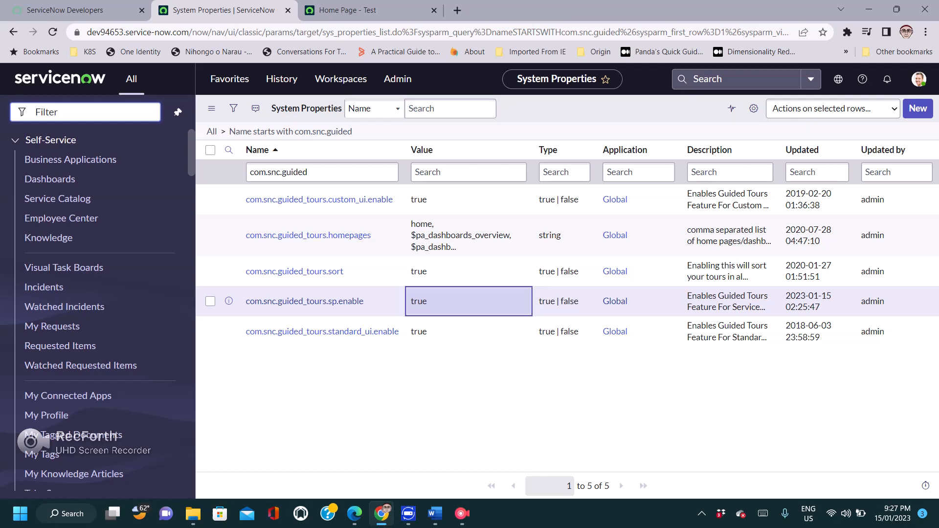
- Change com.snc.guided_tours.sp.enable from true to false and return to the Test portal page
double_click(468, 300)
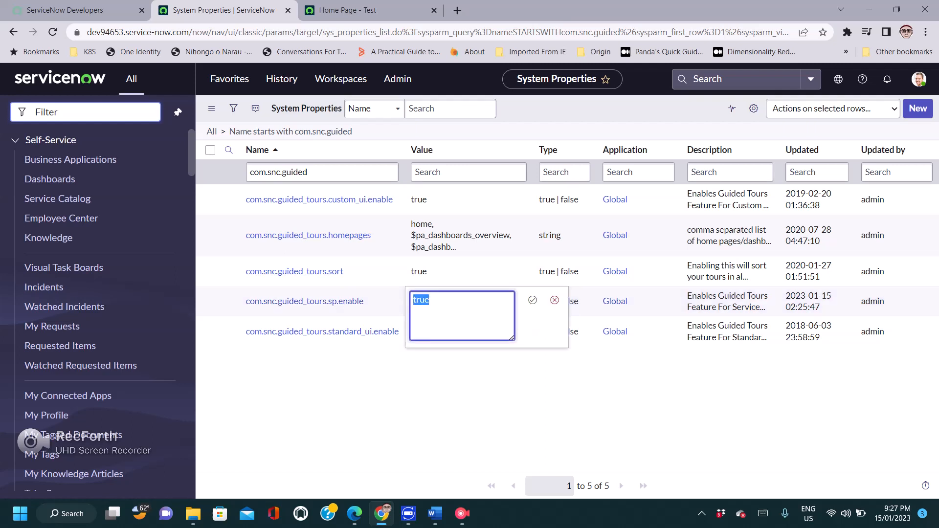
key(Delete)
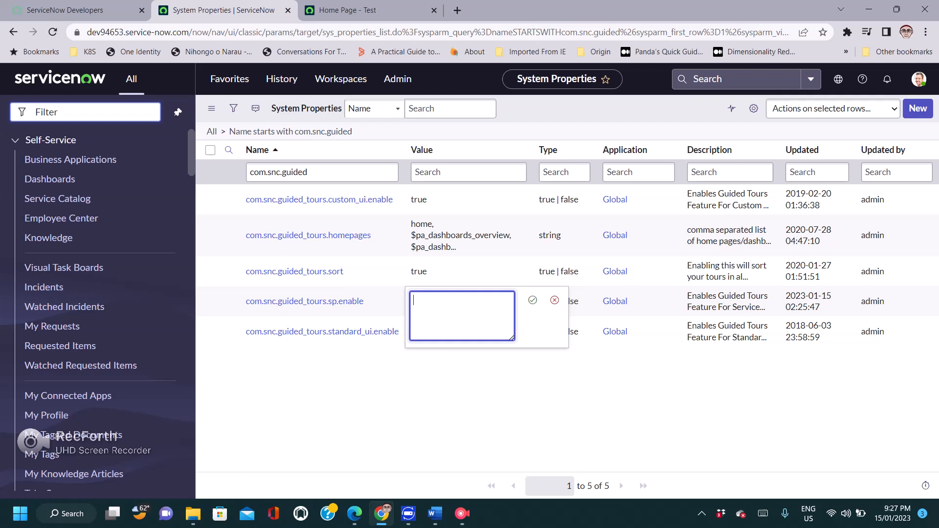
text(false)
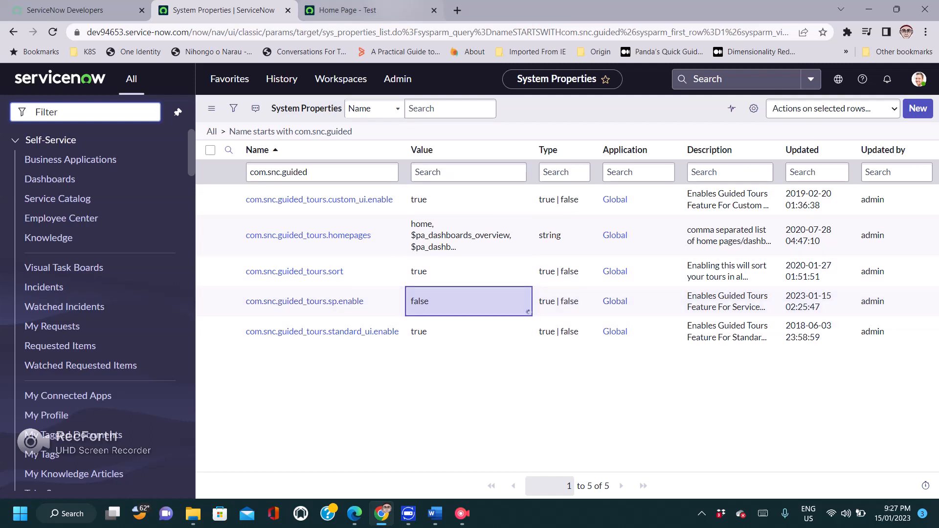
click(353, 10)
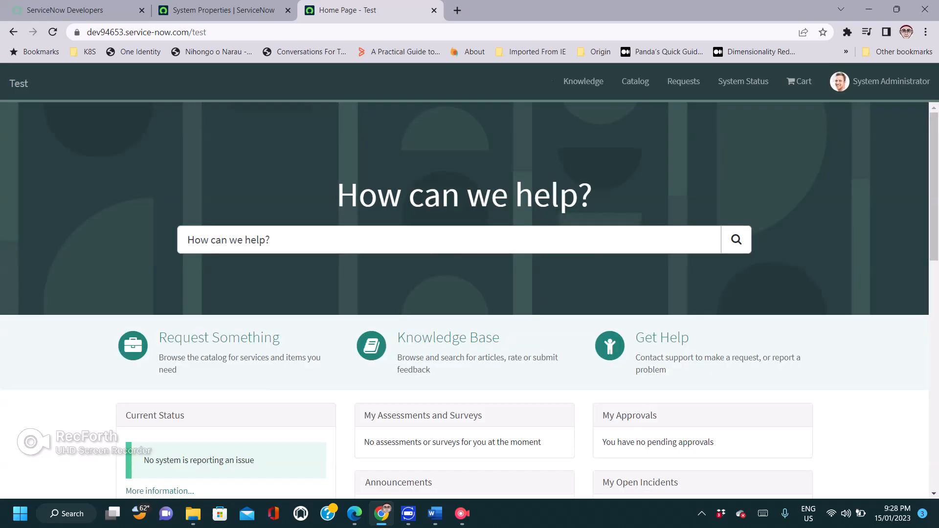
mouse_move(798, 82)
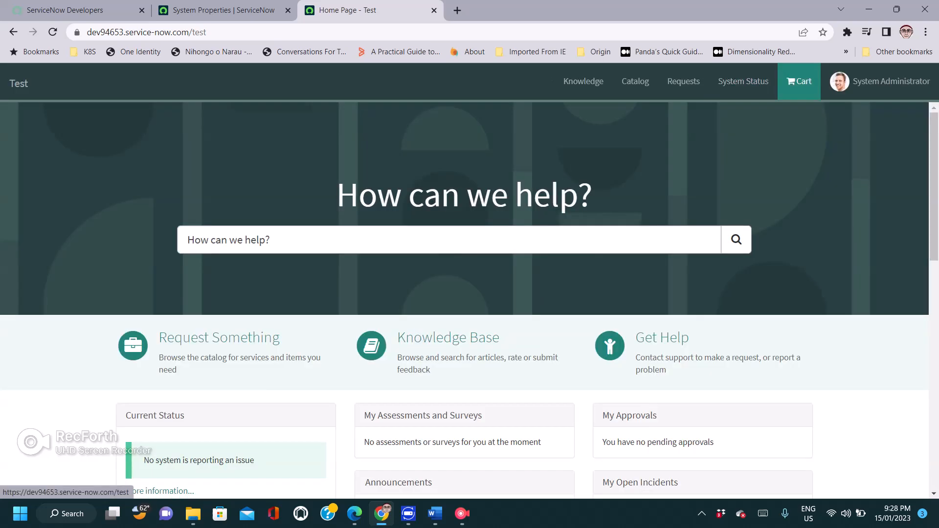
mouse_move(802, 81)
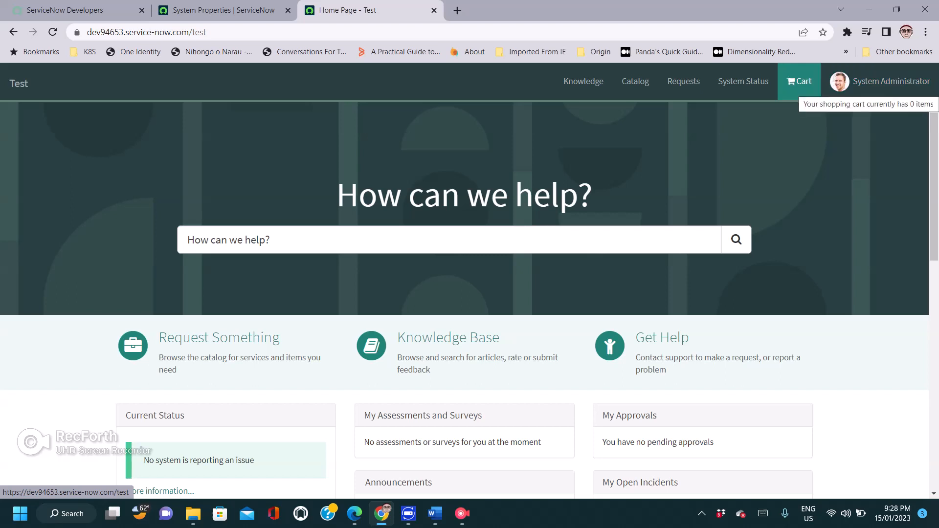